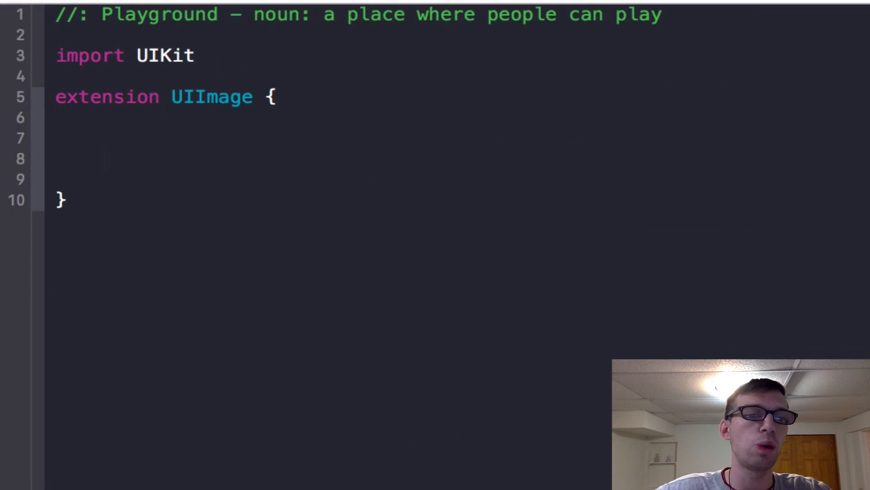
Place the insertion point on a blank line inside the empty UIImage extension
{"action": "left_click", "coordinate": [101, 160]}
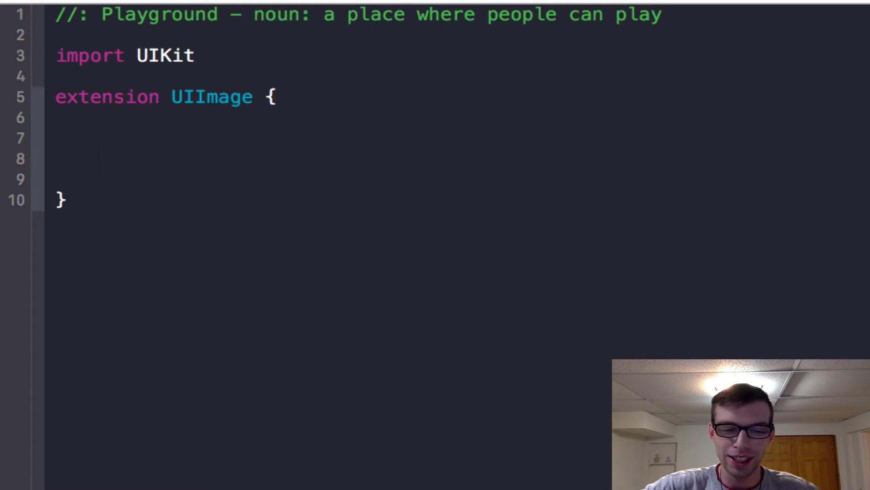
{"action": "left_click", "coordinate": [103, 159]}
{"action": "type", "text": "class func"}
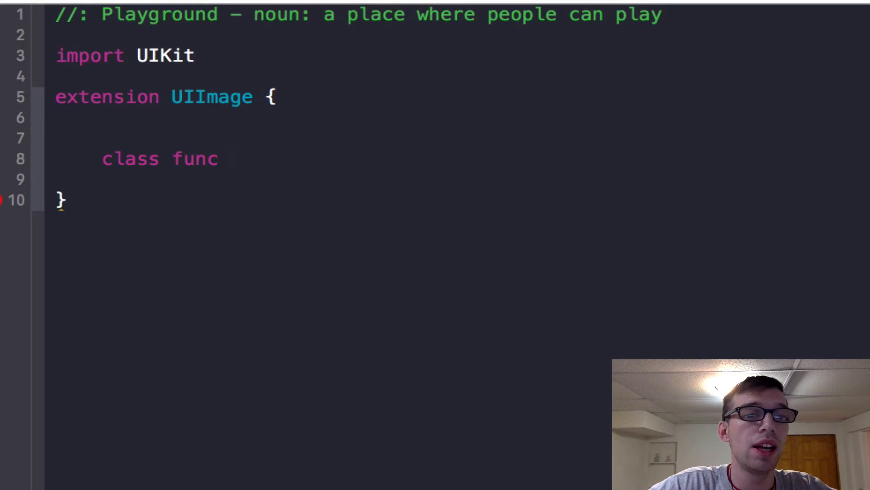
Write the signature scaleImageToSize(img: UIImage, size: CGRect) -> UIImage with an empty body
{"action": "type", "text": "scaleImageToSize("}
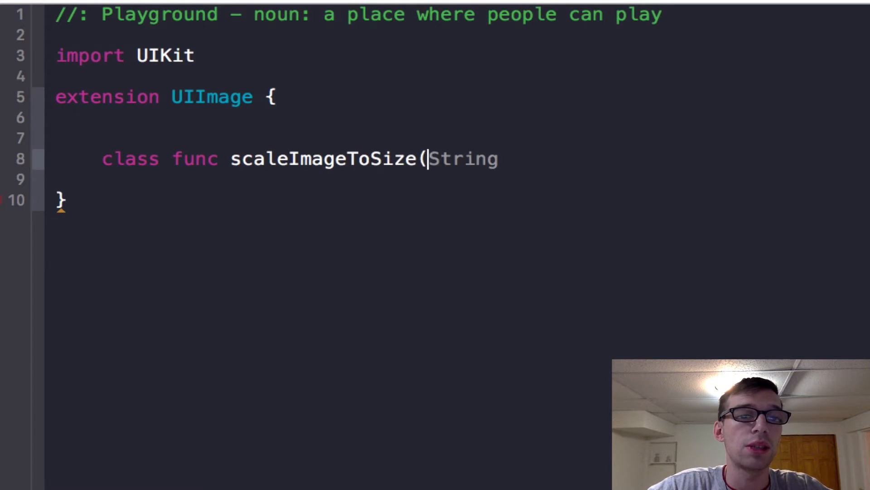
{"action": "type", "text": "img:"}
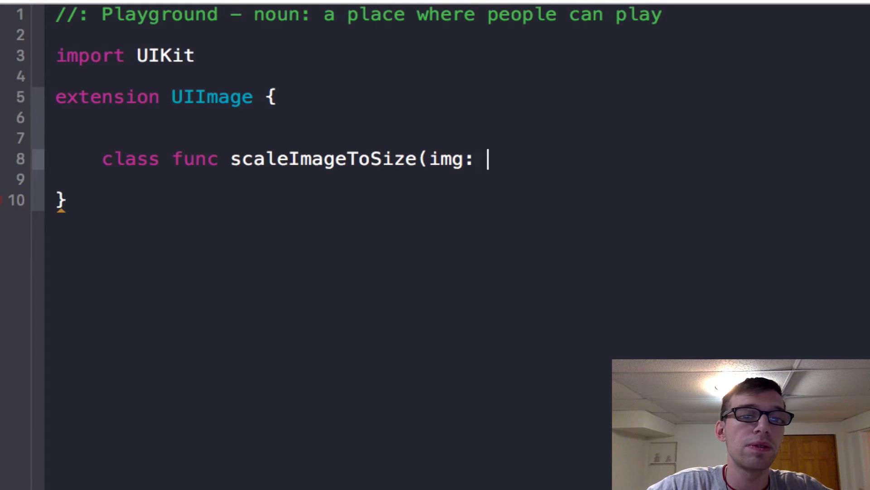
{"action": "type", "text": "UIImage"}
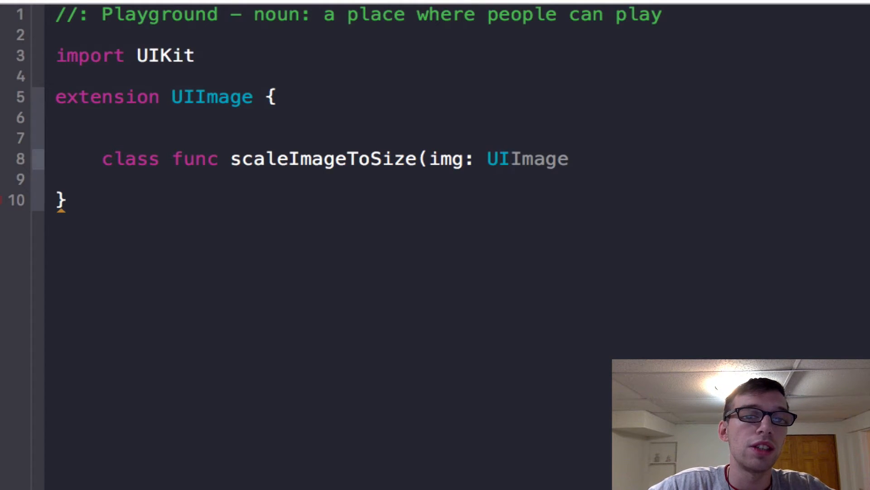
{"action": "type", "text": ", size: CGRect )"}
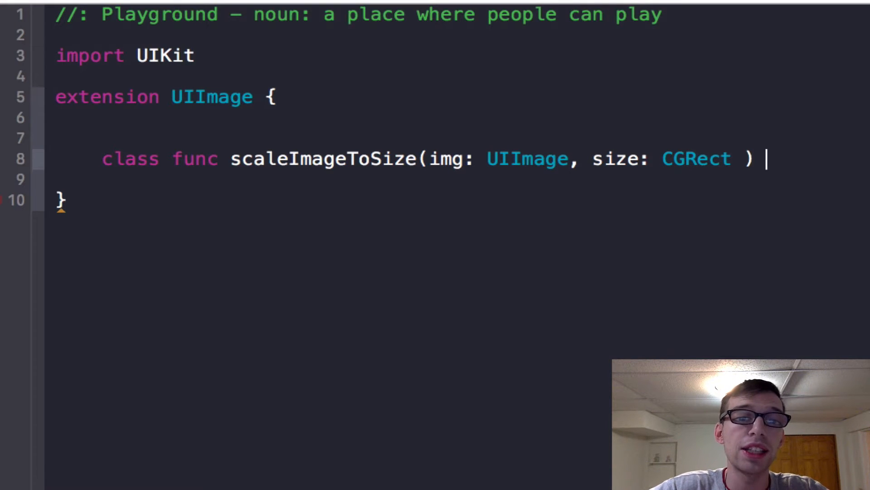
{"action": "type", "text": "-> UIImage {"}
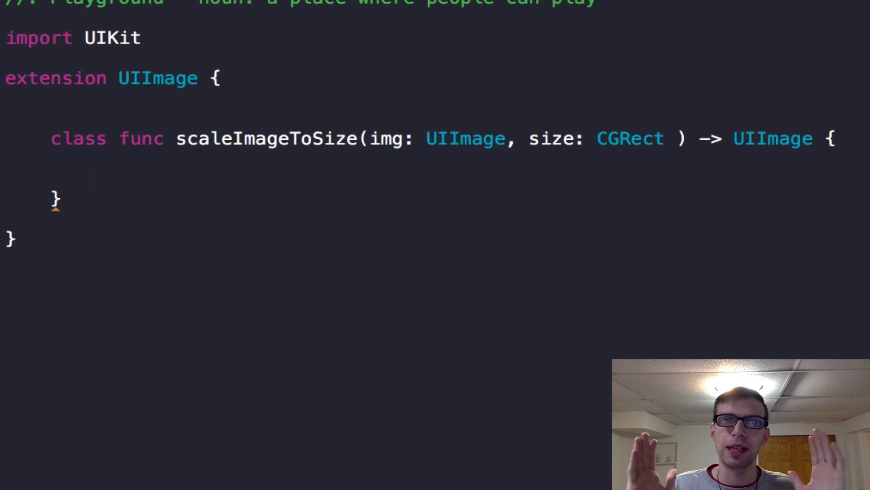
{"action": "left_click", "coordinate": [97, 178]}
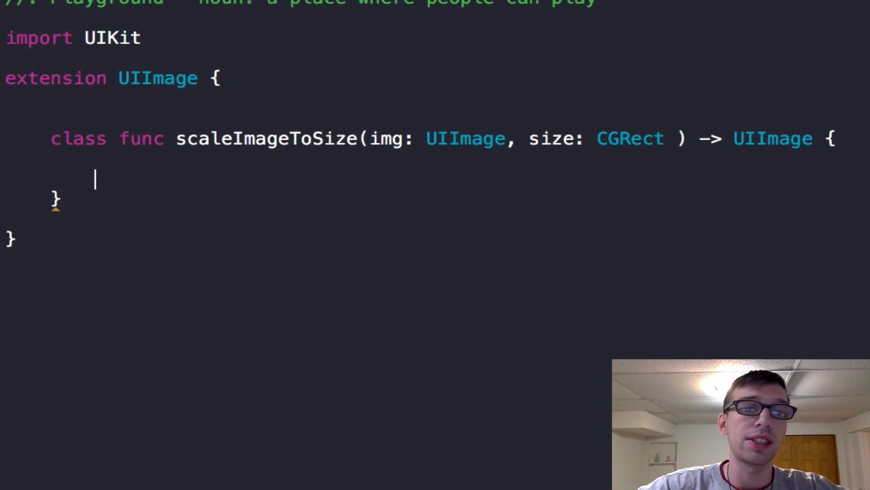
Add img.drawInRect(size) to the body and look up drawInRect's declaration in the UIImage header
{"action": "type", "text": "img.drawIn"}
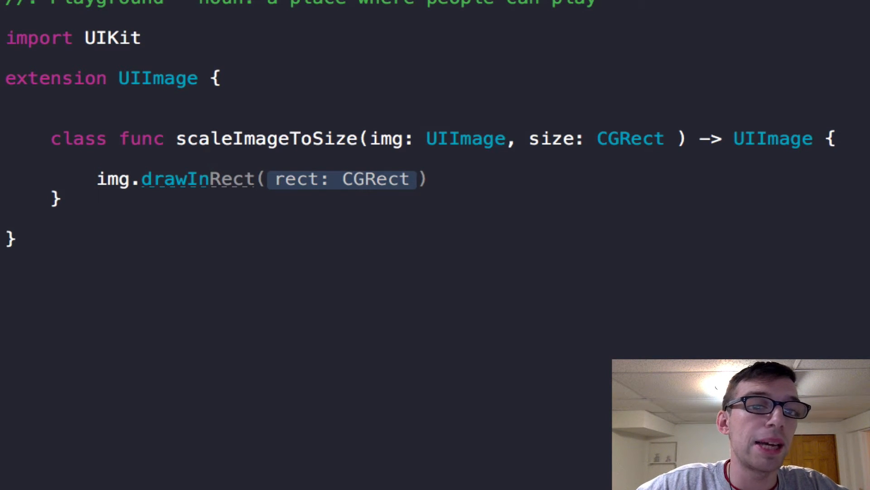
{"action": "left_click", "coordinate": [211, 179]}
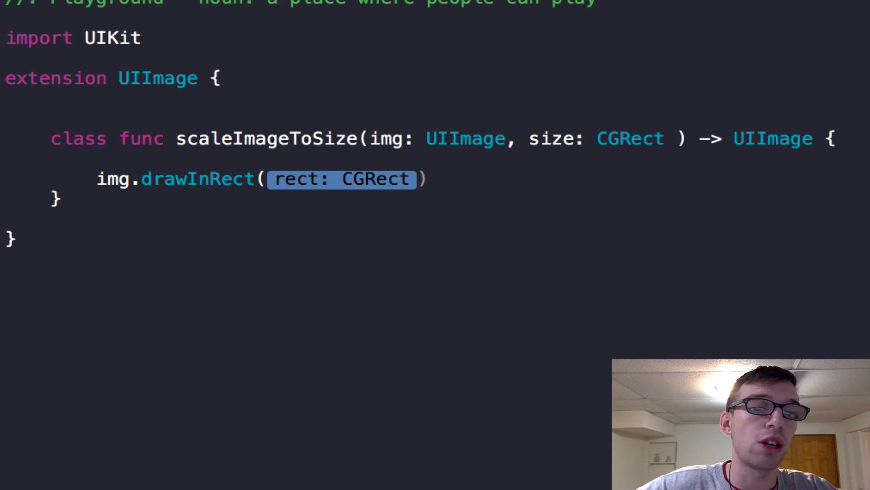
{"action": "type", "text": "size"}
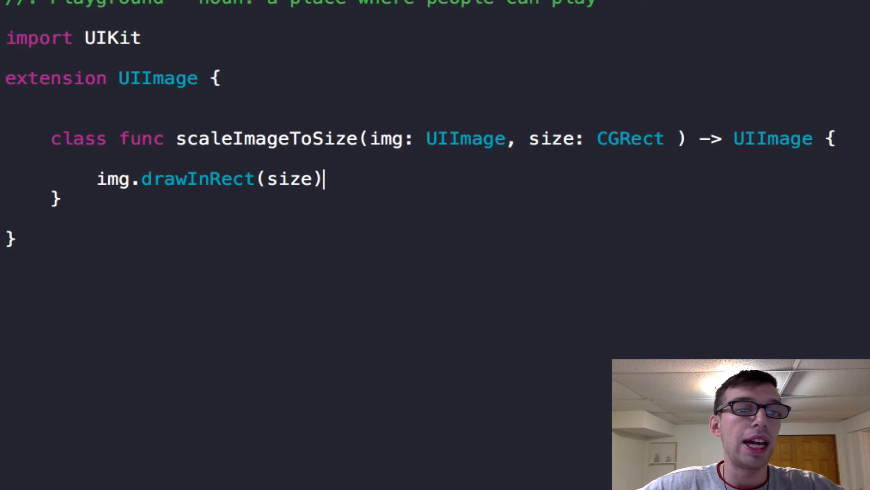
{"action": "key", "text": "enter"}
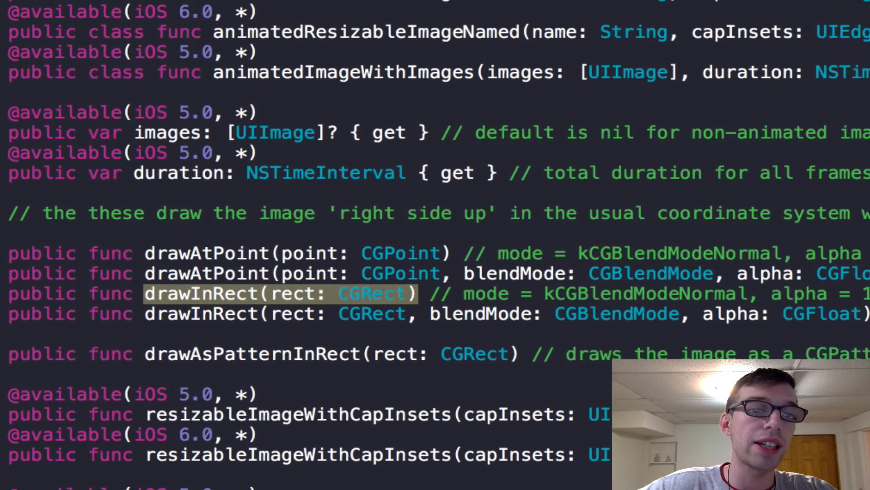
{"action": "scroll", "scroll_direction": "down", "scroll_amount": 3}
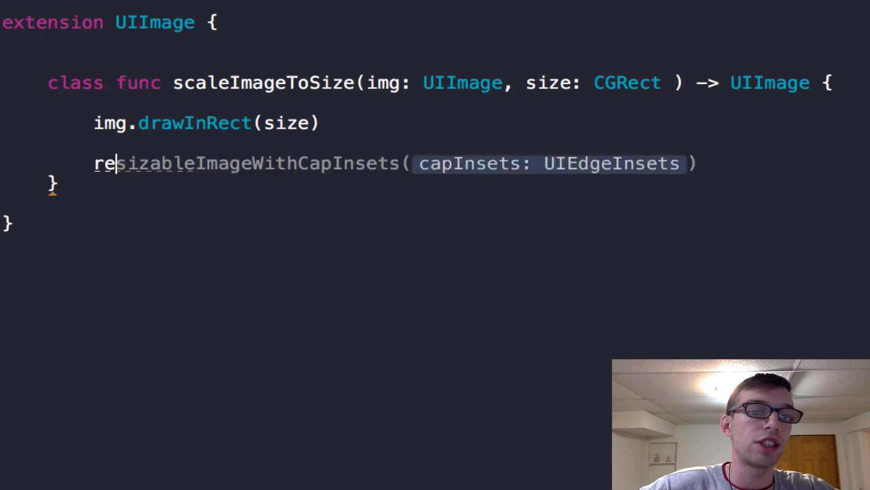
Add return img at the end of the function body
{"action": "type", "text": "return img"}
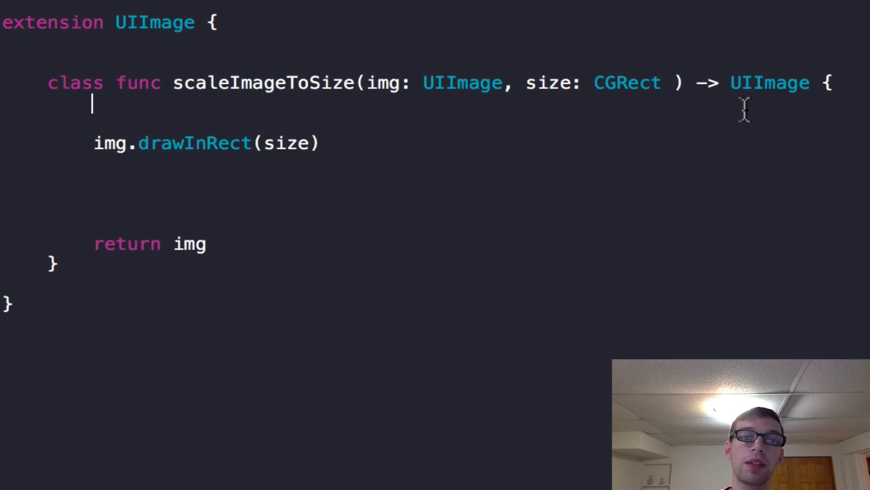
{"action": "mouse_move", "coordinate": [677, 117]}
{"action": "type", "text": "UIGraphicsBeginImage"}
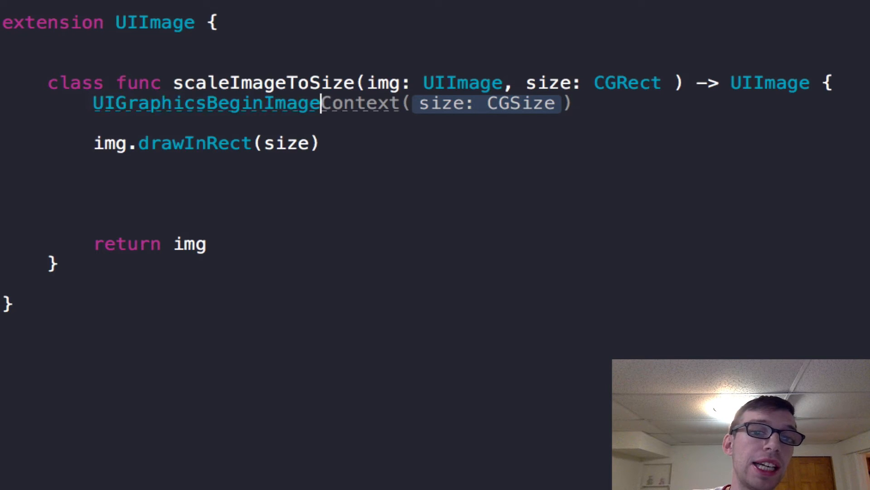
Begin the body with UIGraphicsBeginImageContext(size) and retype the size parameter as CGSize
{"action": "key", "text": "Backspace"}
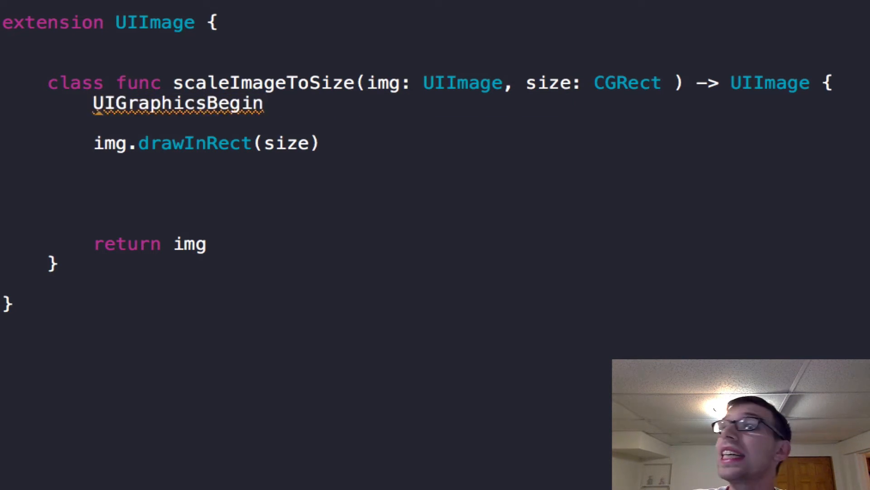
{"action": "type", "text": "ImageContext(size: CGSize)"}
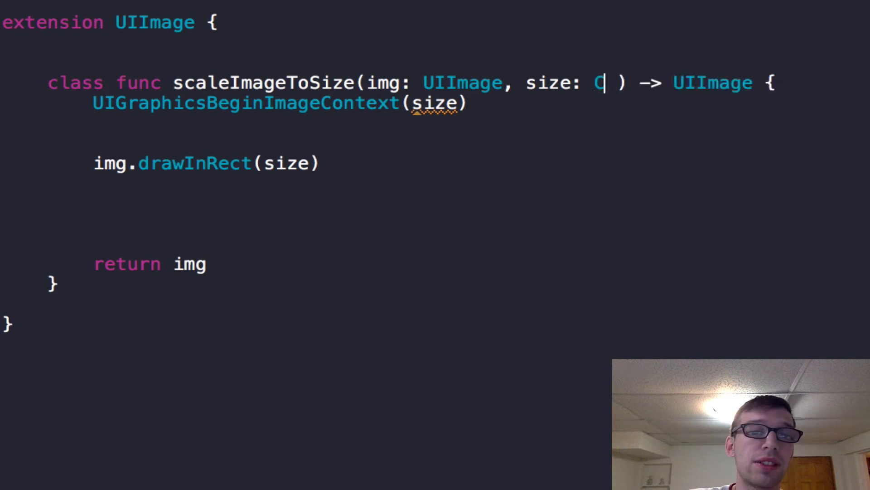
{"action": "type", "text": "GSize"}
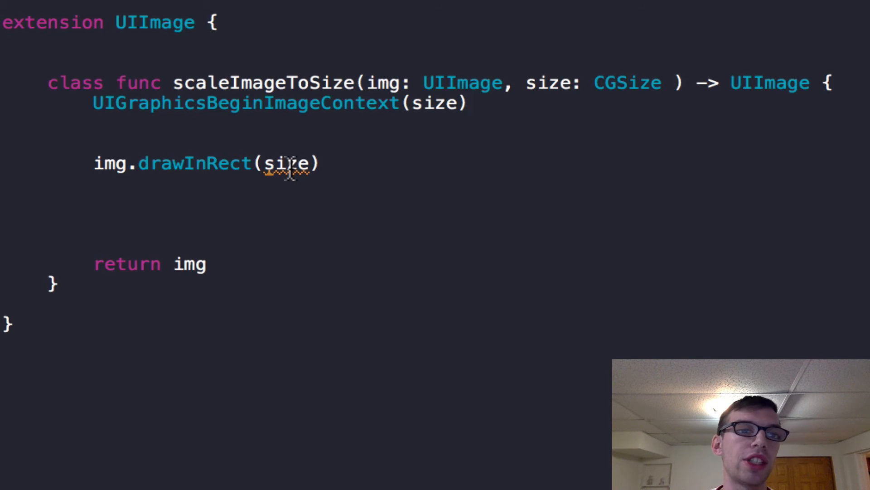
{"action": "double_click", "coordinate": [288, 162]}
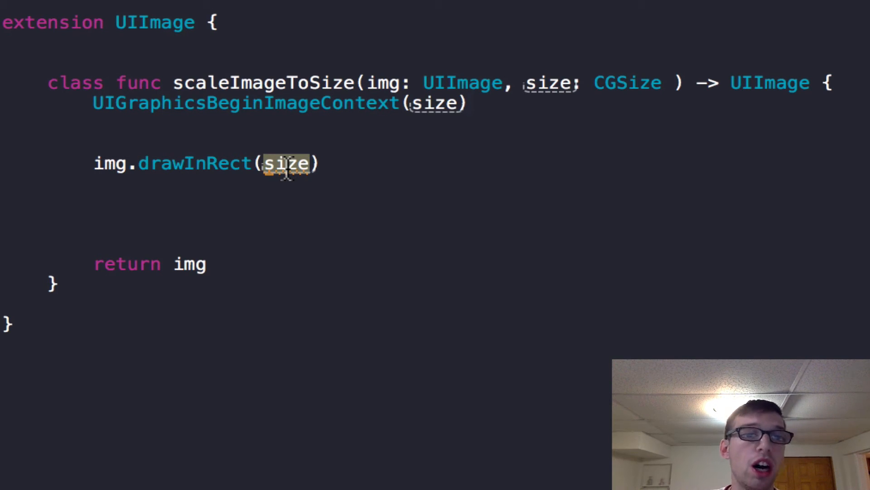
Draw img into CGRect(origin: CGPointZero, size: size) instead of size
{"action": "type", "text": "CGRect("}
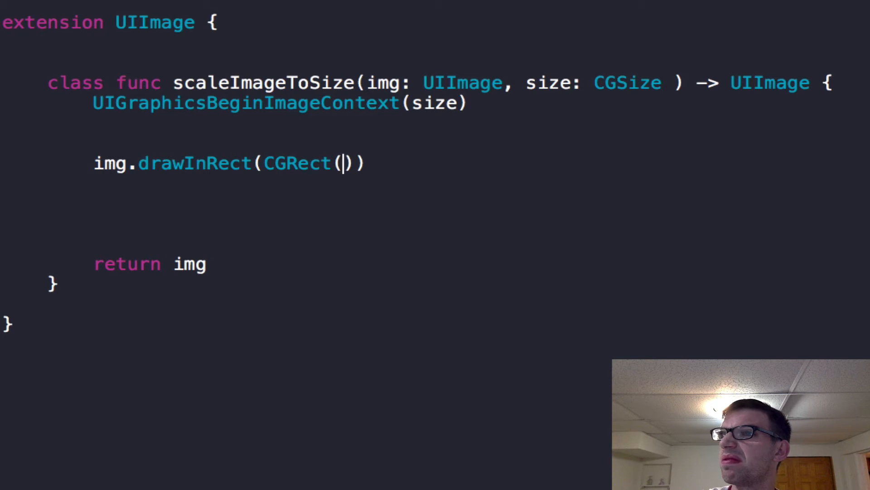
{"action": "type", "text": "origin: CGPoint, size: CGSize"}
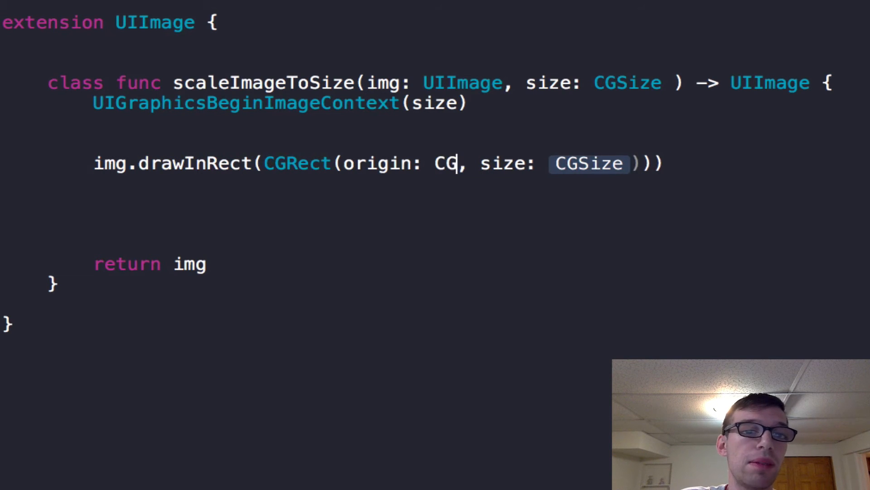
{"action": "type", "text": "PointZero"}
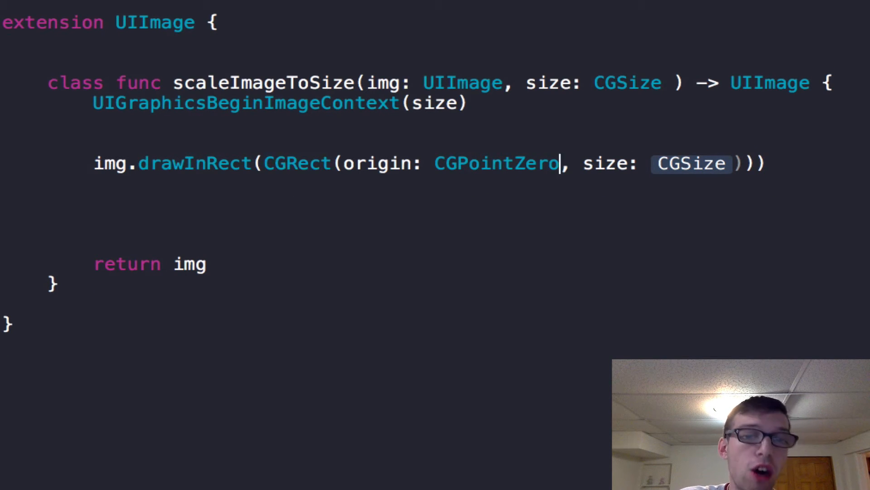
{"action": "mouse_move", "coordinate": [688, 155]}
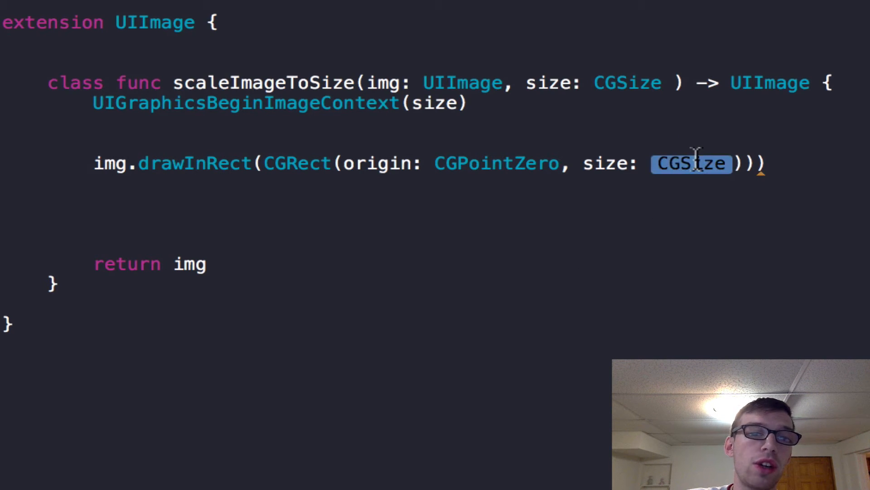
{"action": "type", "text": "si"}
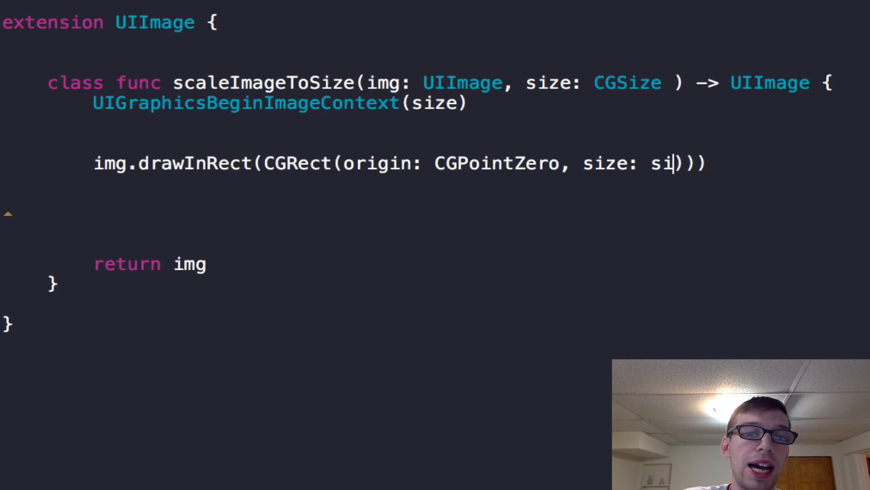
{"action": "type", "text": "ze"}
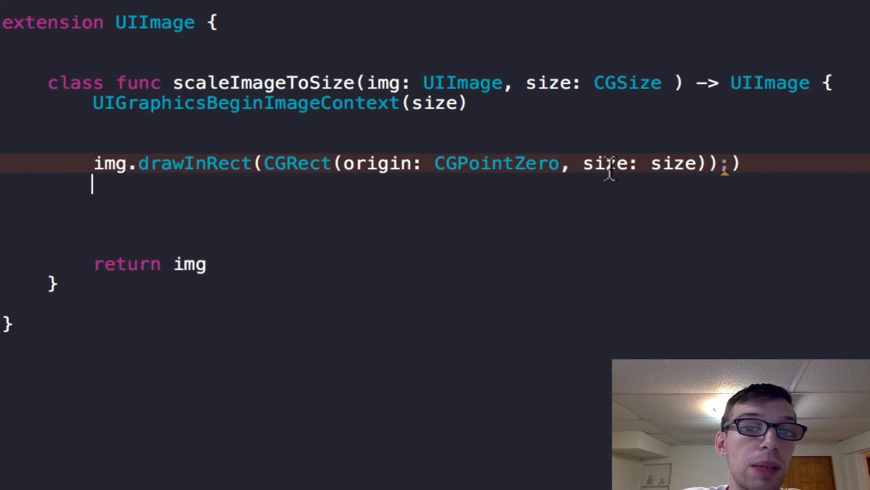
Remove the stray characters after the drawInRect call and move to the blank line below it
{"action": "key", "text": "backspace"}
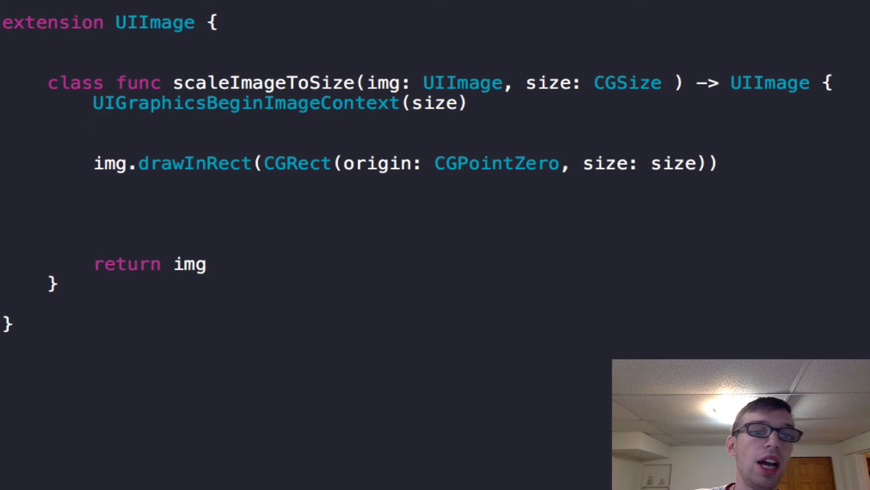
{"action": "left_click", "coordinate": [93, 124]}
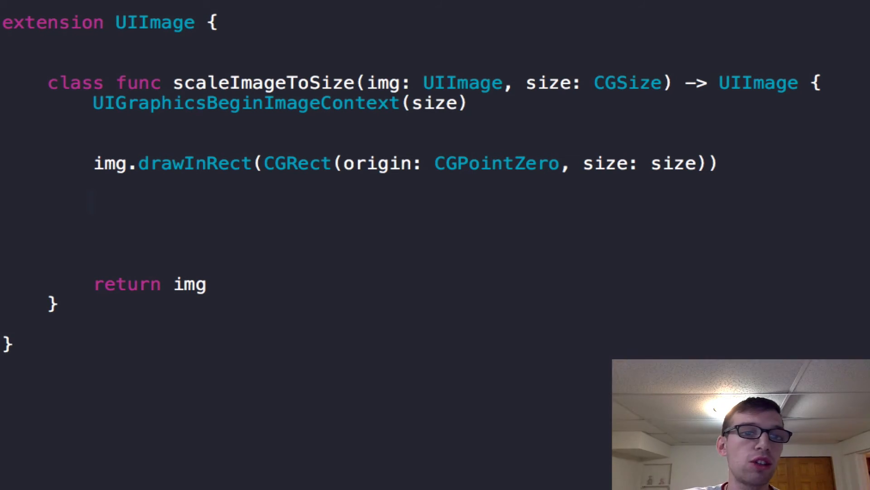
Assign let scaledImage = UIGraphicsGetImageFromCurrentImageContext() below the drawing call
{"action": "type", "text": "let scaledImage"}
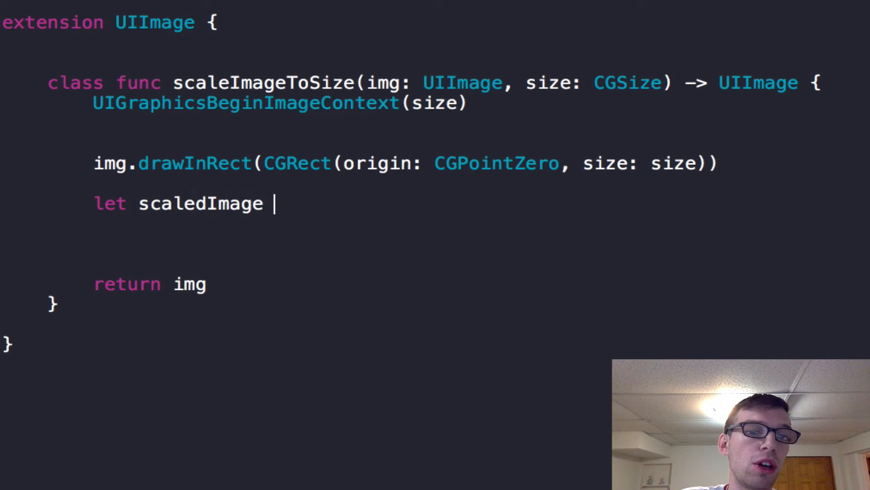
{"action": "type", "text": "= U"}
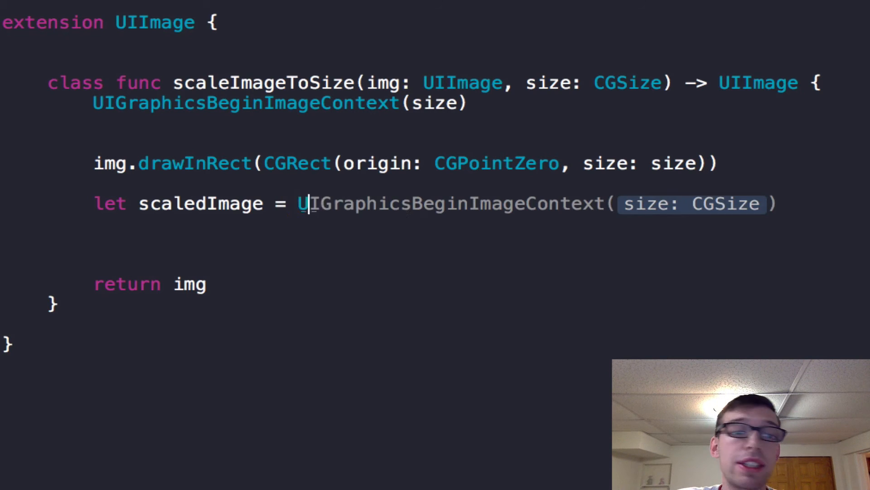
{"action": "type", "text": "Graphics"}
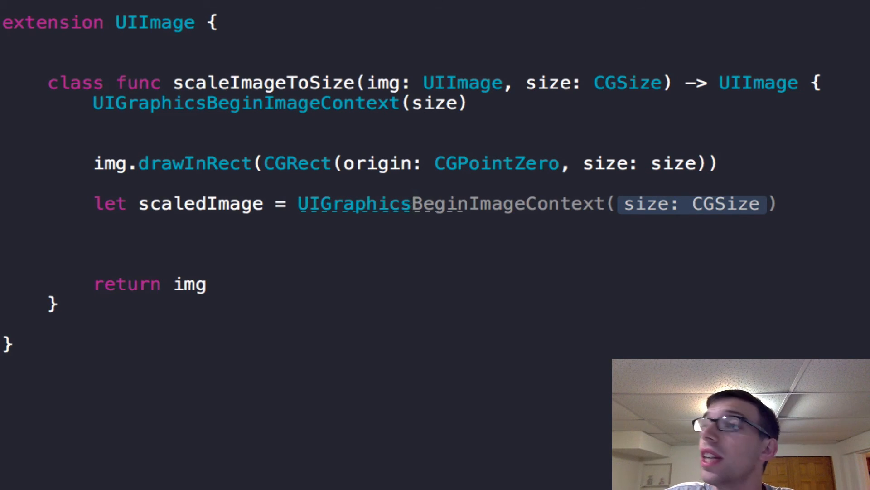
{"action": "type", "text": "UIGraphicsGetImageFromCurrentImageContext()"}
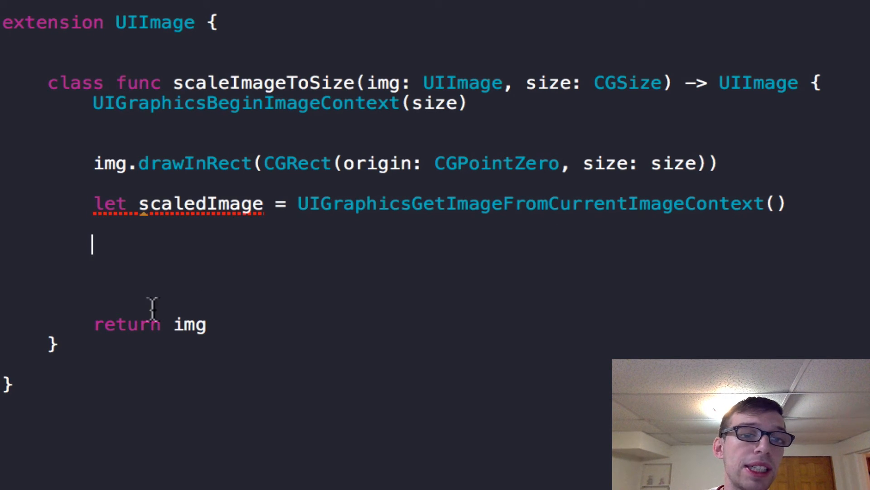
Return scaledImage instead of img and start another UIGraphics call beneath the assignment
{"action": "type", "text": "return"}
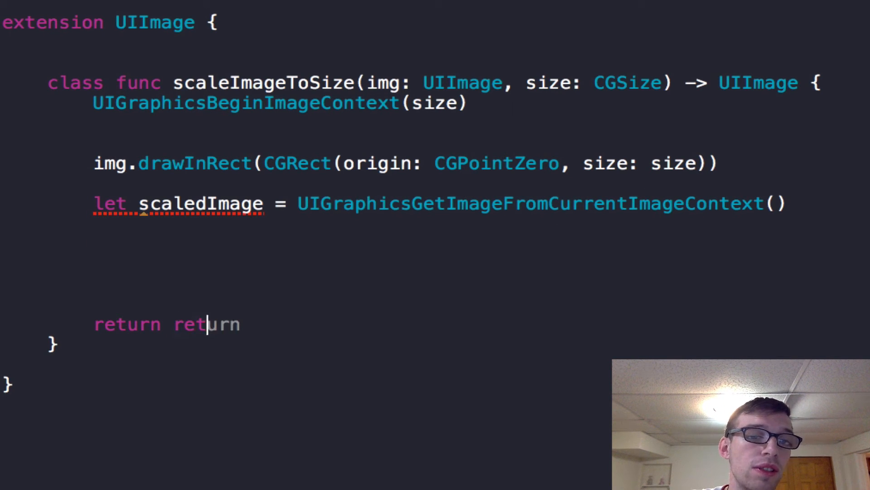
{"action": "type", "text": "scaledImage"}
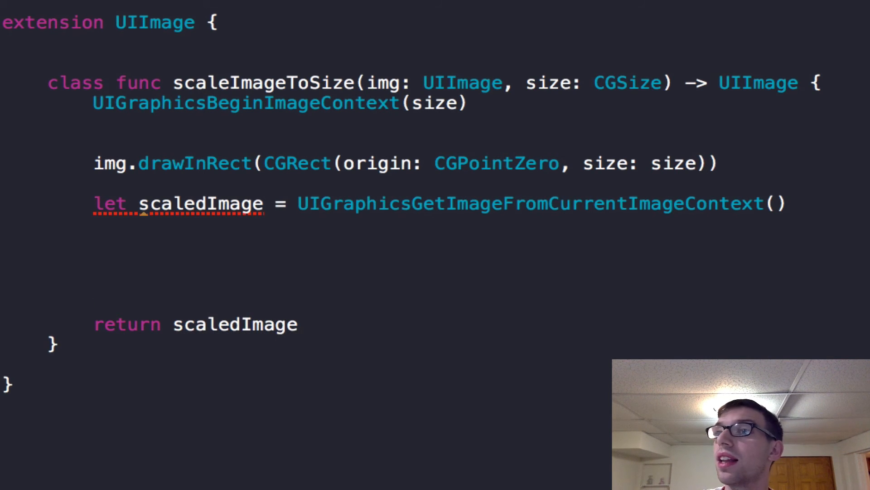
{"action": "type", "text": "UIGraphicsGetImageFromCurrentImageContext()"}
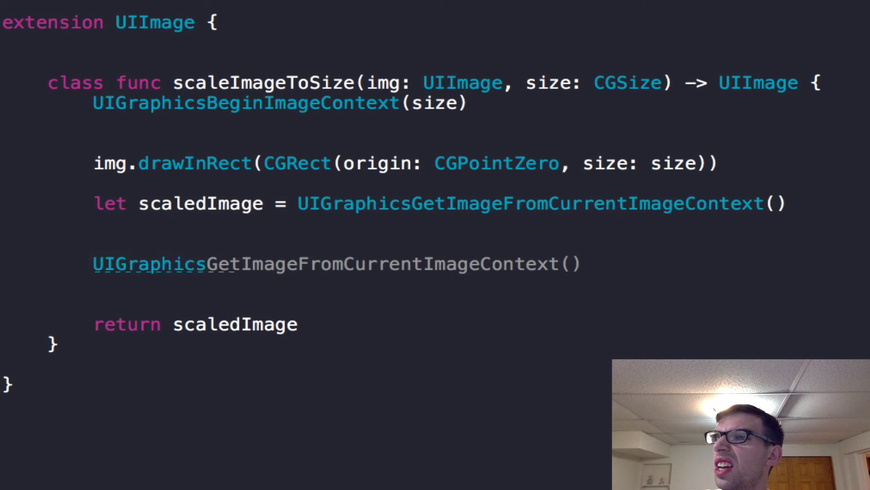
Add UIGraphicsEndImageContext() before return scaledImage and remove the extra blank lines
{"action": "type", "text": "UIGraphicsEndImageContext()"}
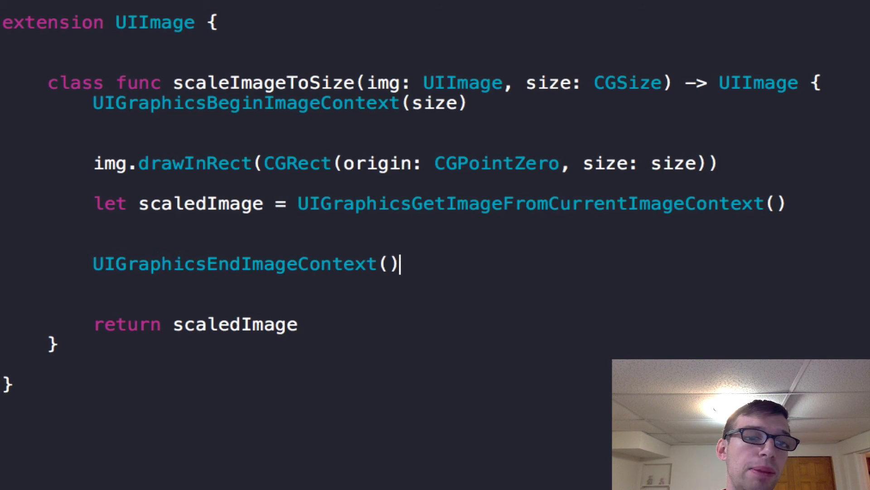
{"action": "key", "text": "Backspace"}
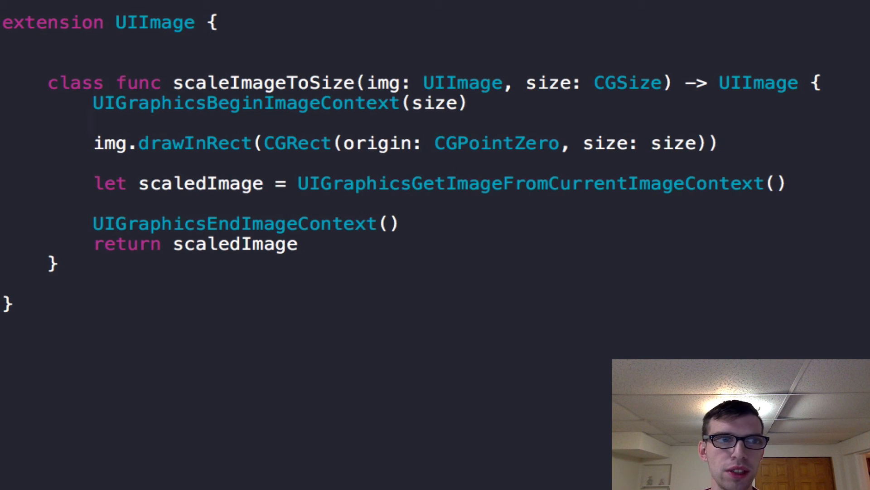
{"action": "left_click", "coordinate": [94, 122]}
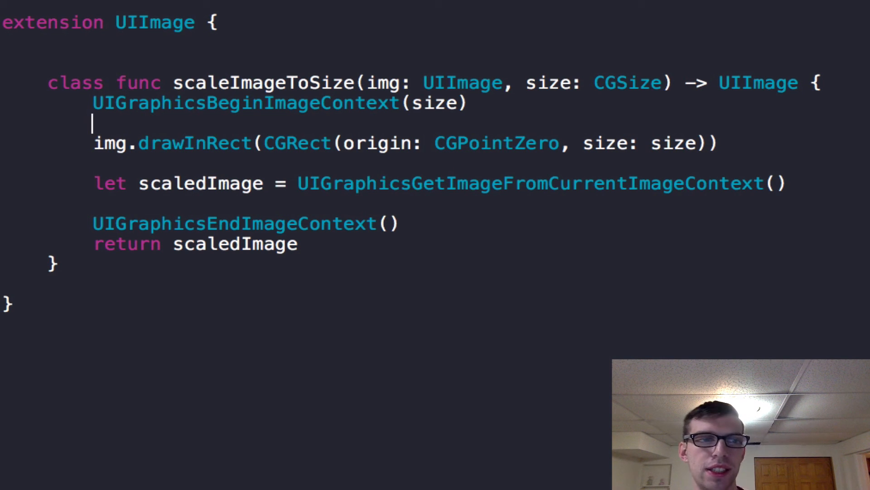